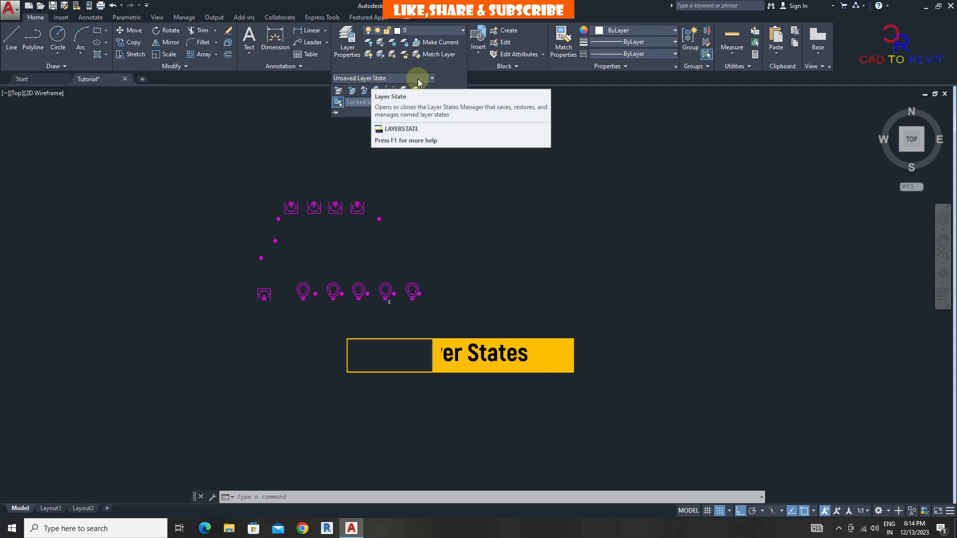
Restore a saved layer state from the Layer State dropdown to preview the floor plan.
{"action": "left_click", "coordinate": [430, 79]}
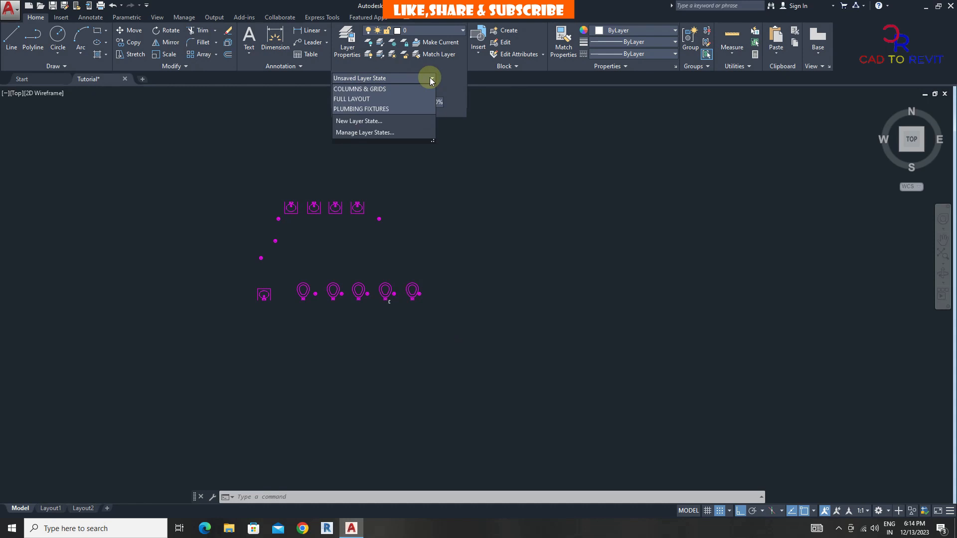
{"action": "left_click", "coordinate": [359, 89]}
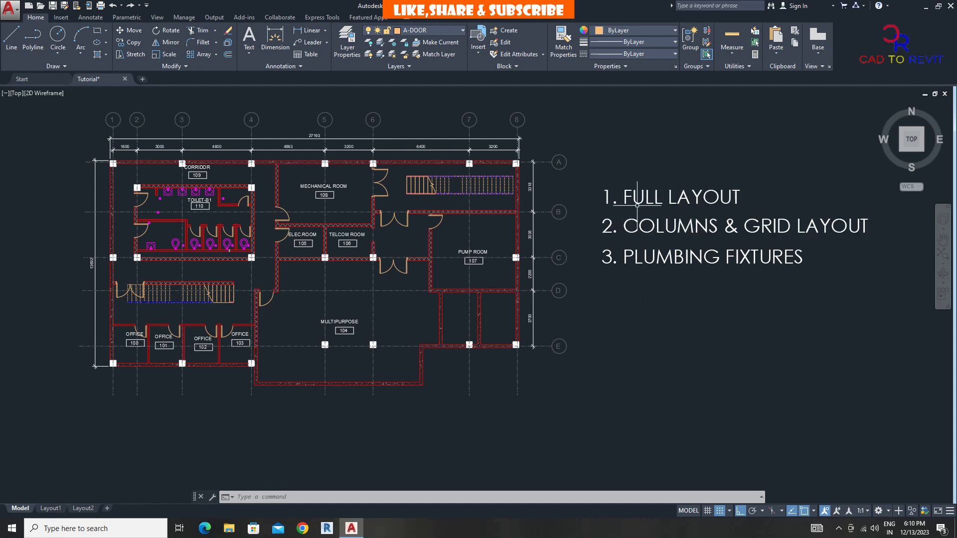
{"action": "mouse_move", "coordinate": [705, 241]}
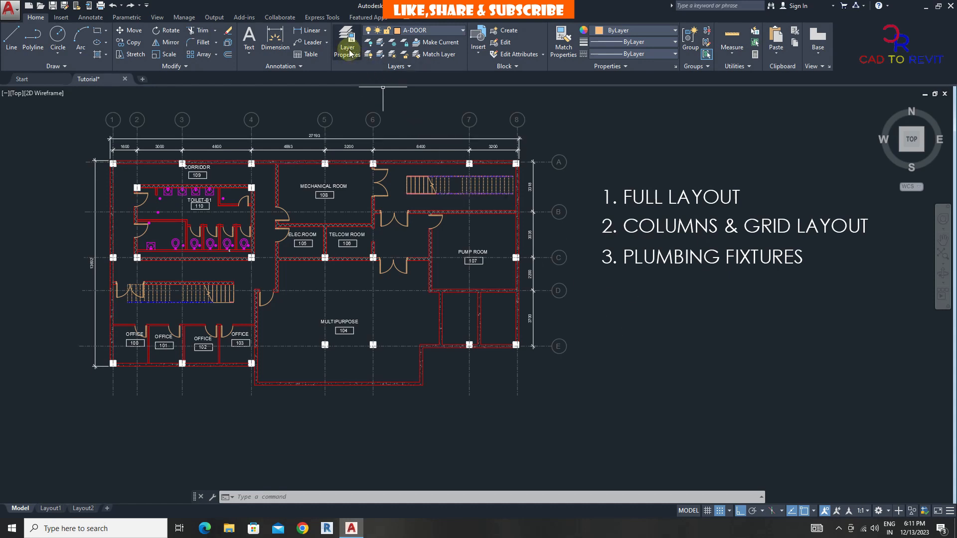
Save the all-layers-visible setup as a new layer state named FULL LAYOUT.
{"action": "left_click", "coordinate": [347, 43]}
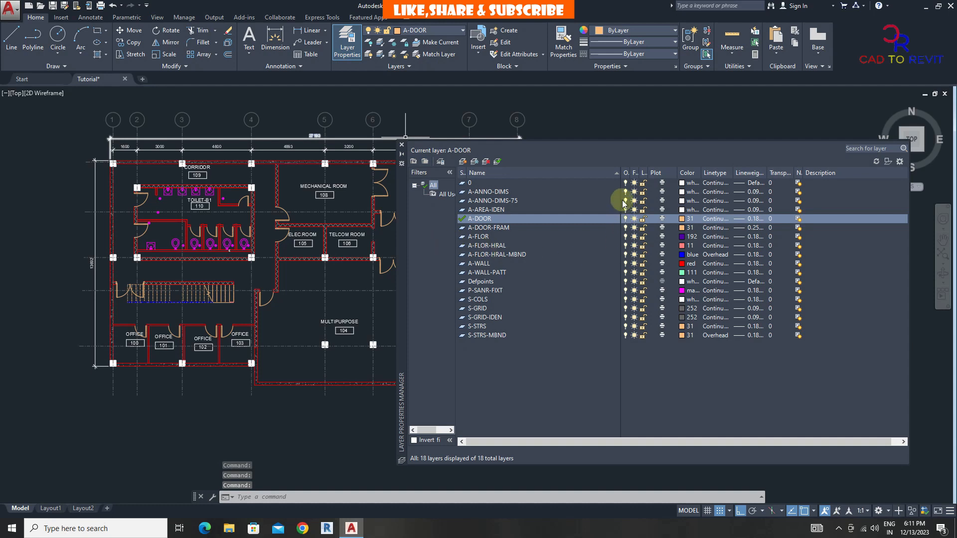
{"action": "mouse_move", "coordinate": [632, 317]}
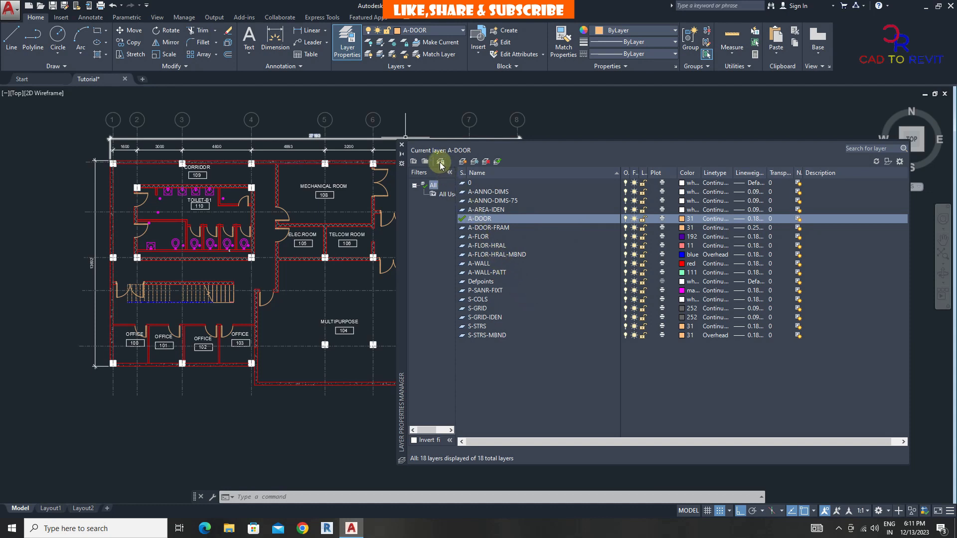
{"action": "mouse_move", "coordinate": [439, 162]}
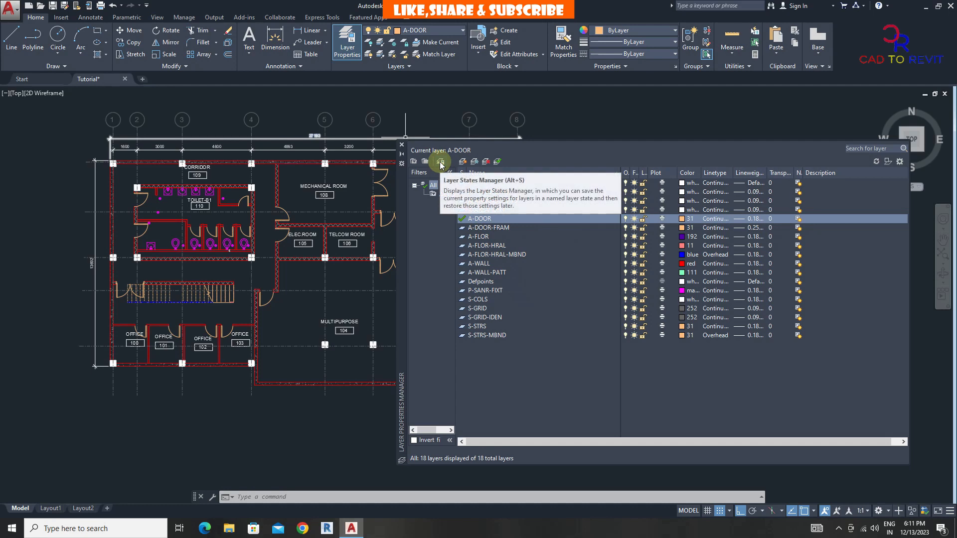
{"action": "left_click", "coordinate": [441, 161]}
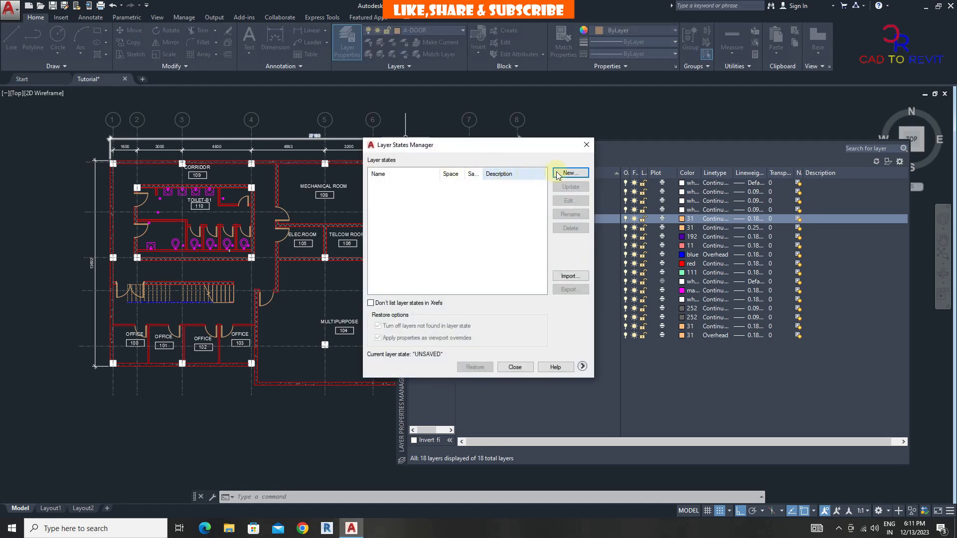
{"action": "left_click", "coordinate": [569, 173]}
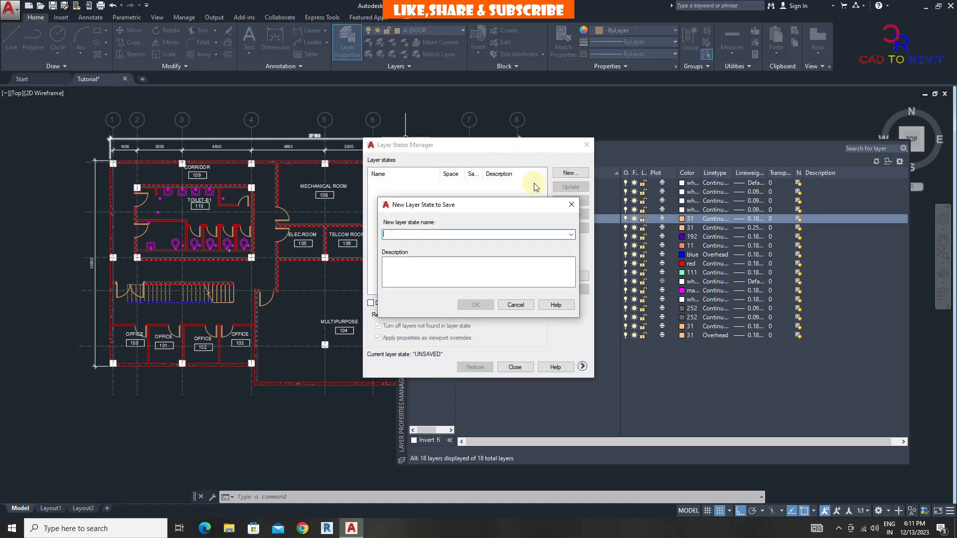
{"action": "type", "text": "FULL"}
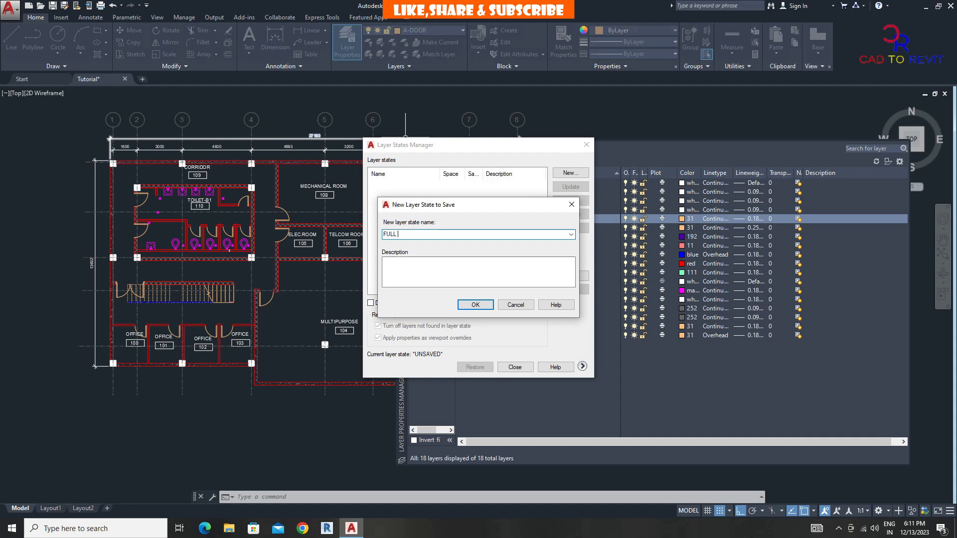
{"action": "type", "text": "LAY"}
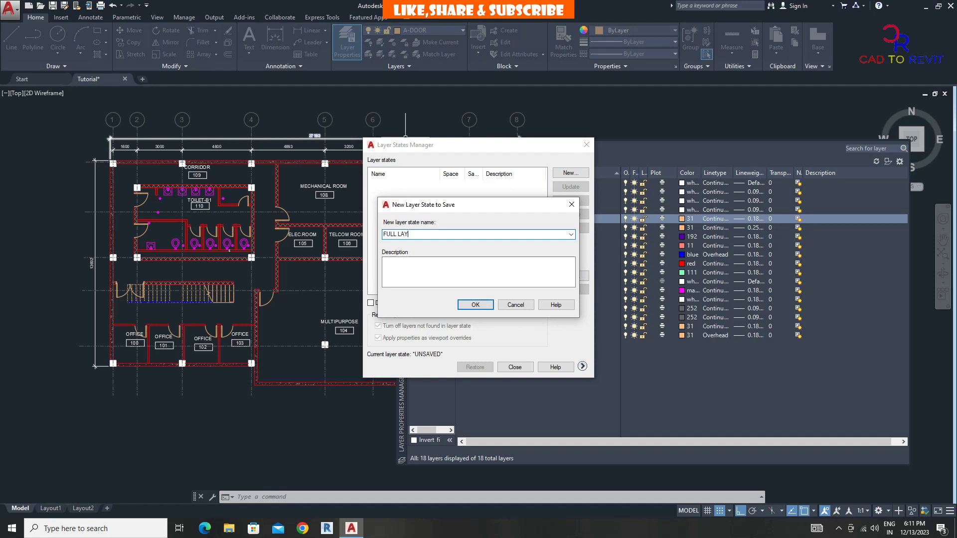
{"action": "type", "text": "OUT"}
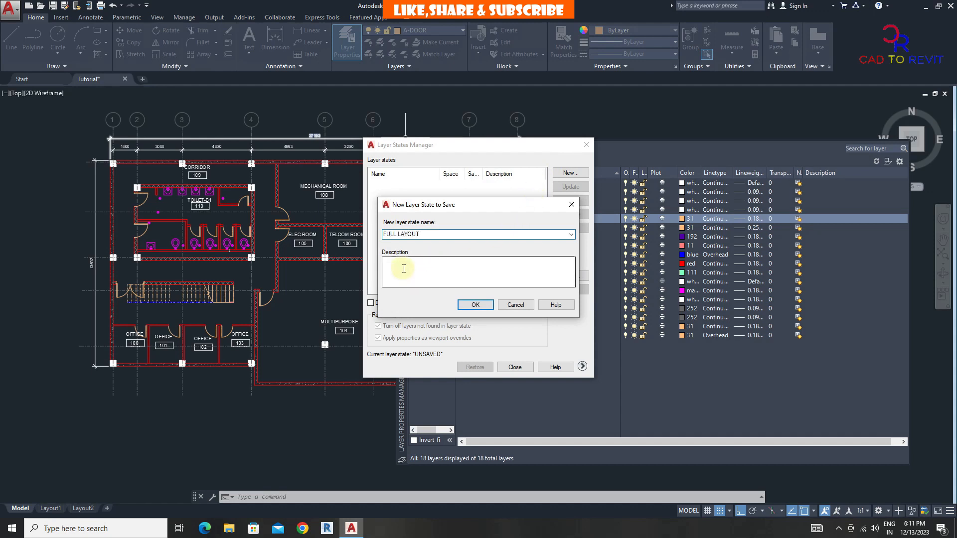
{"action": "mouse_move", "coordinate": [411, 264]}
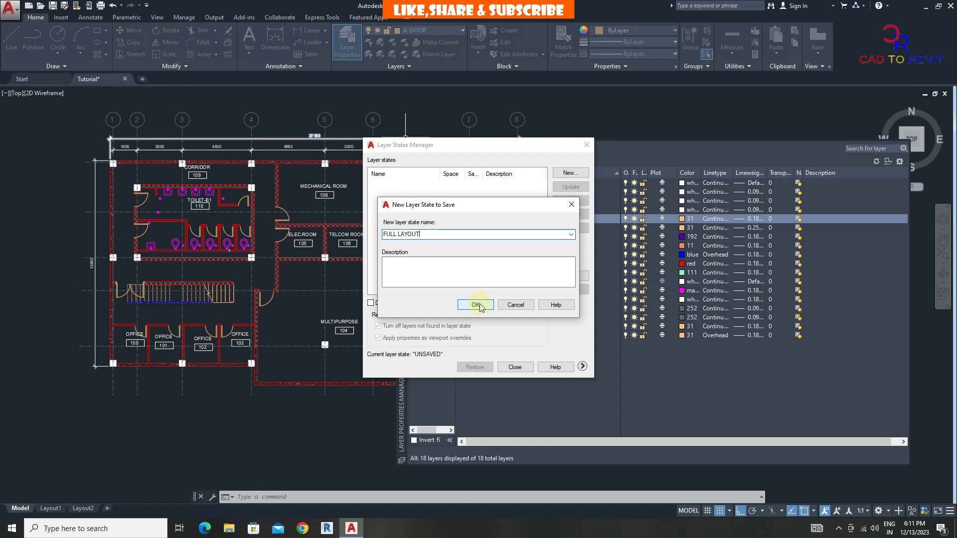
{"action": "left_click", "coordinate": [476, 305]}
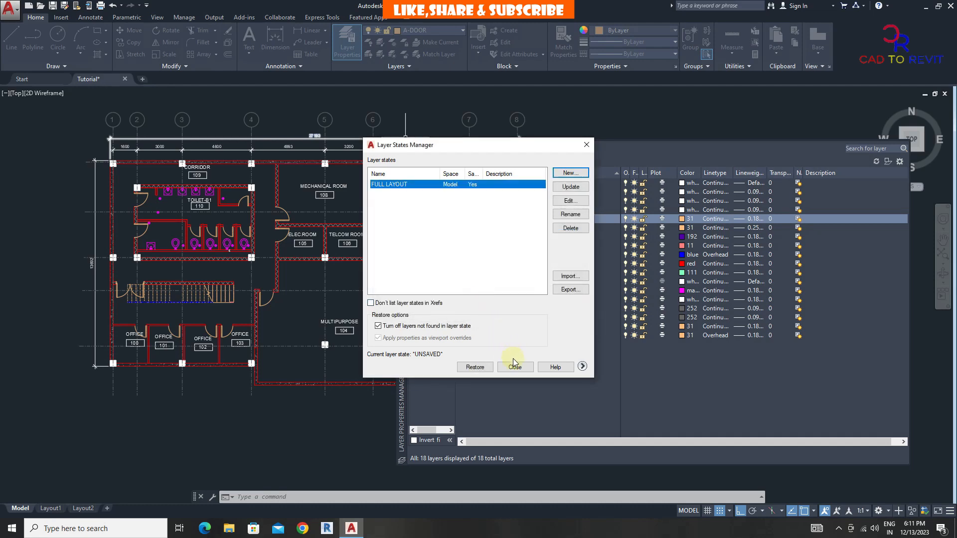
{"action": "left_click", "coordinate": [515, 367]}
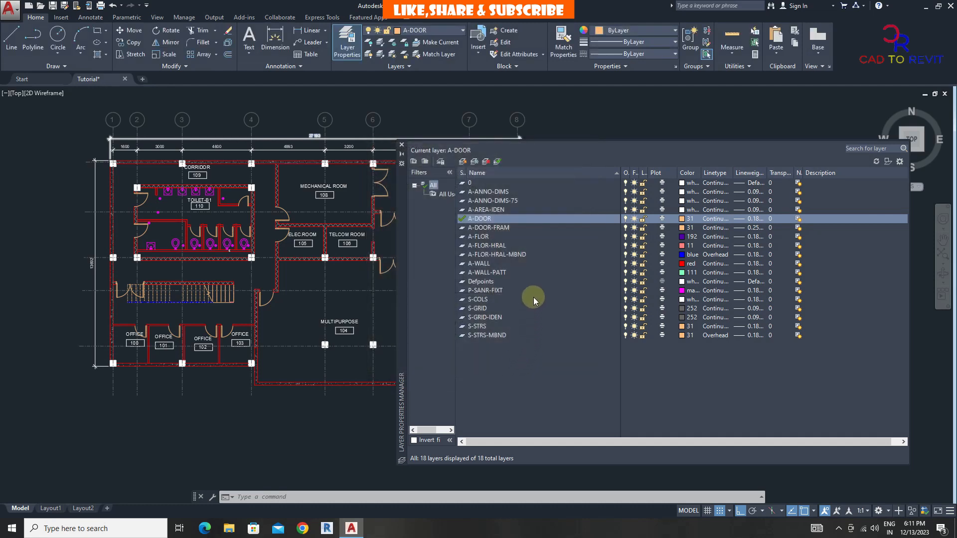
{"action": "mouse_move", "coordinate": [410, 256]}
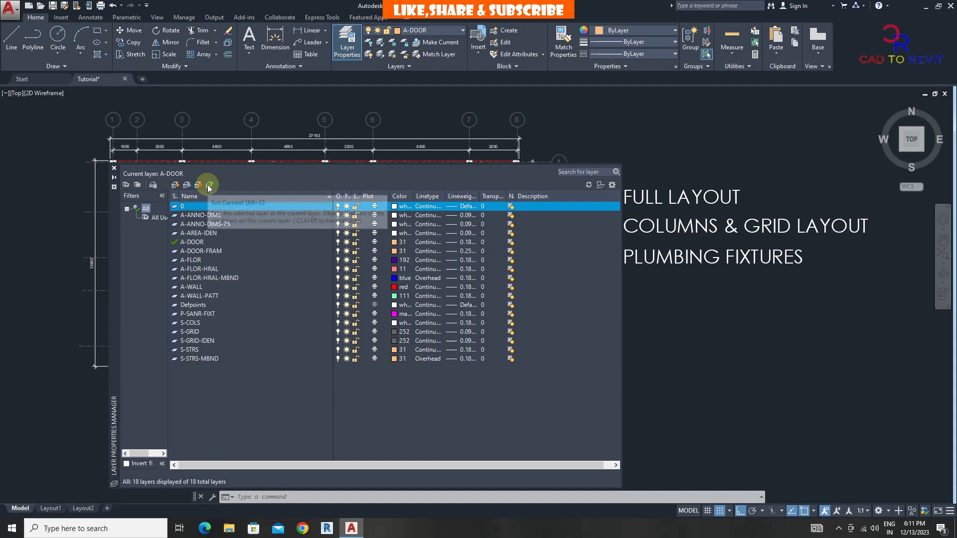
Make layer 0 current and turn off the A-DOOR, A-FLOR-HRAL and A-WALL layers.
{"action": "left_click", "coordinate": [207, 184]}
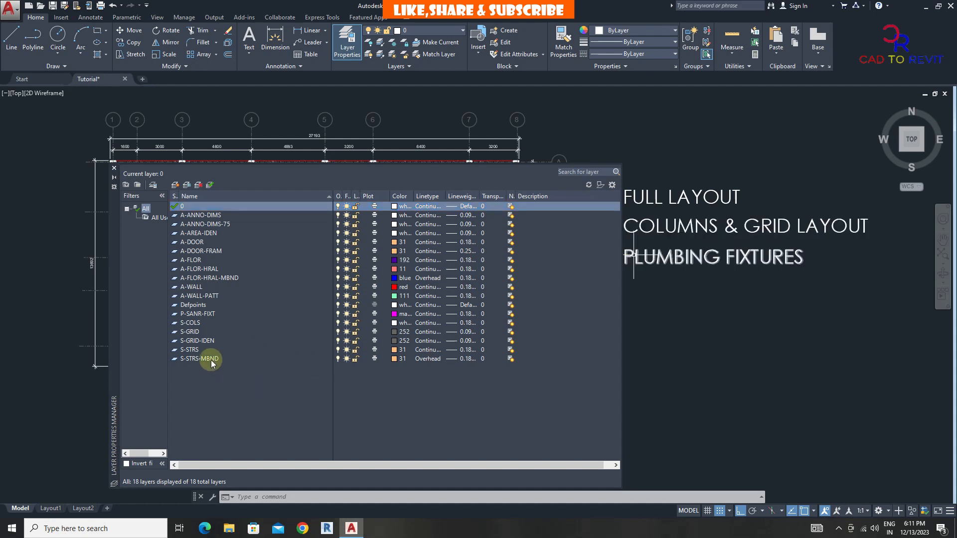
{"action": "left_click", "coordinate": [201, 214]}
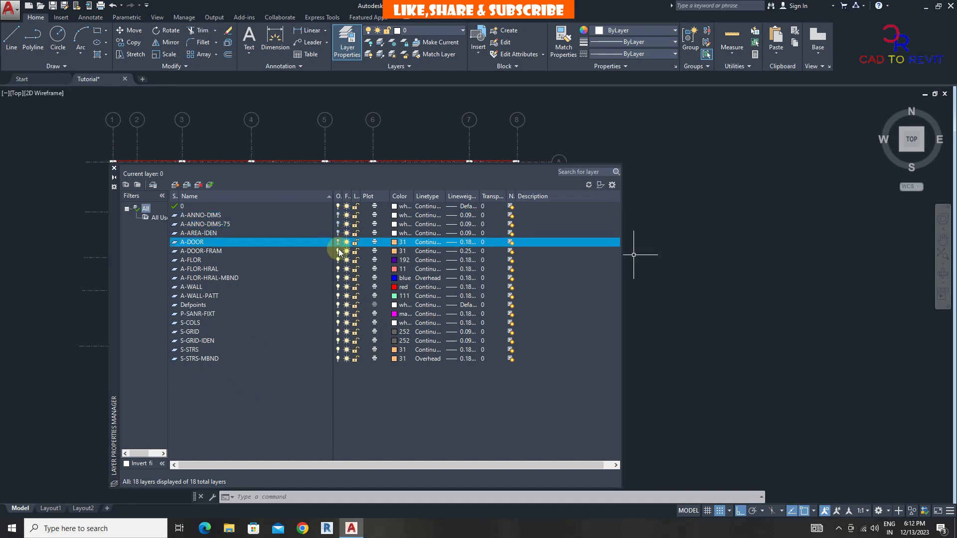
{"action": "left_click", "coordinate": [199, 269]}
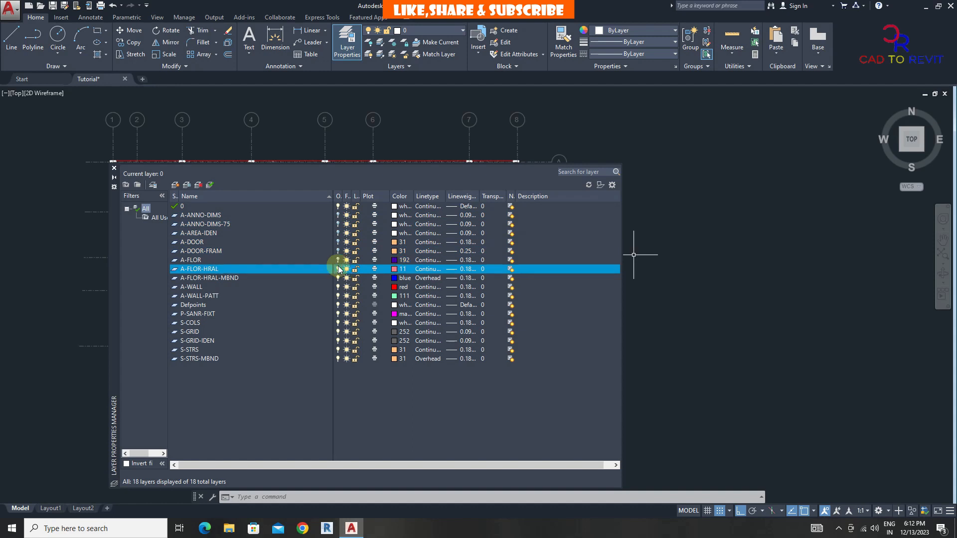
{"action": "left_click", "coordinate": [191, 287]}
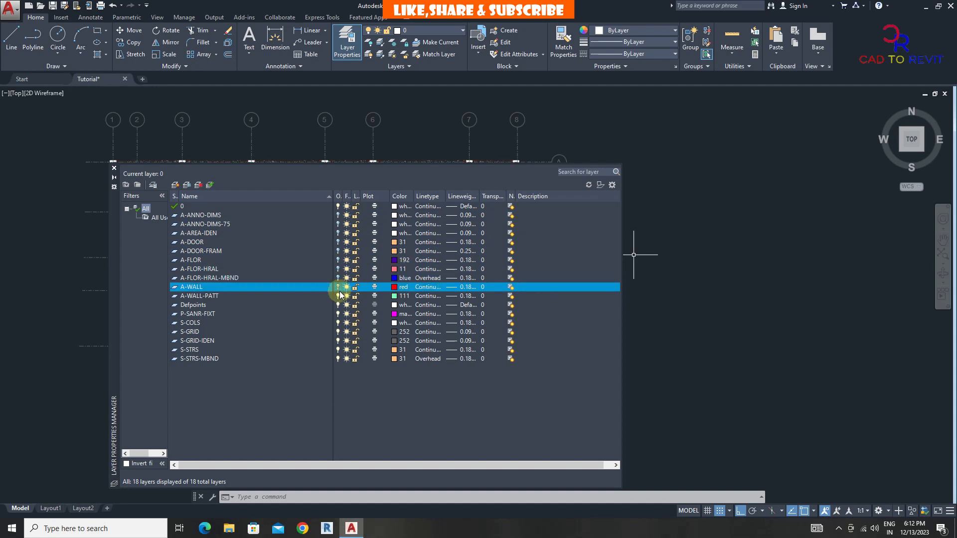
{"action": "left_click", "coordinate": [198, 313]}
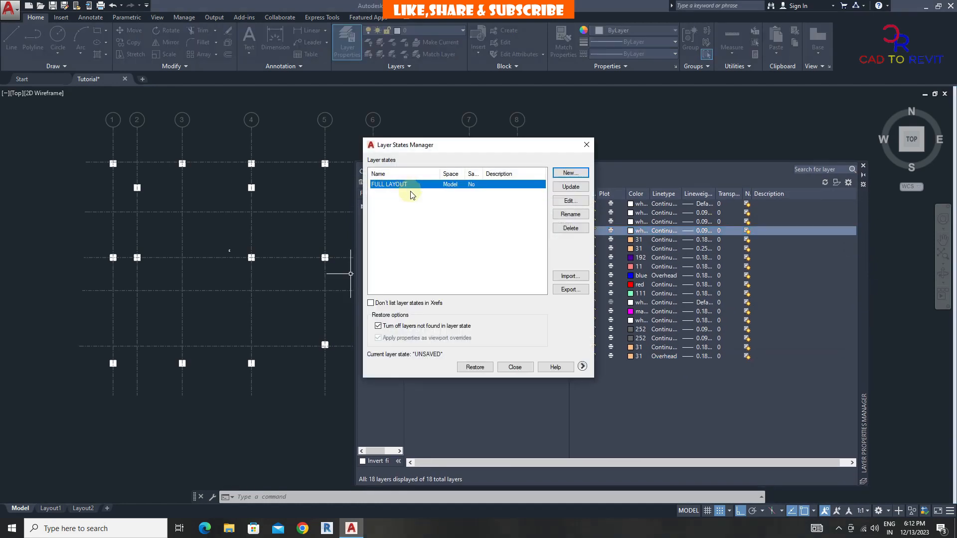
Create a new layer state named COLUMNS & GRIDS in the Layer States Manager.
{"action": "left_click", "coordinate": [569, 173]}
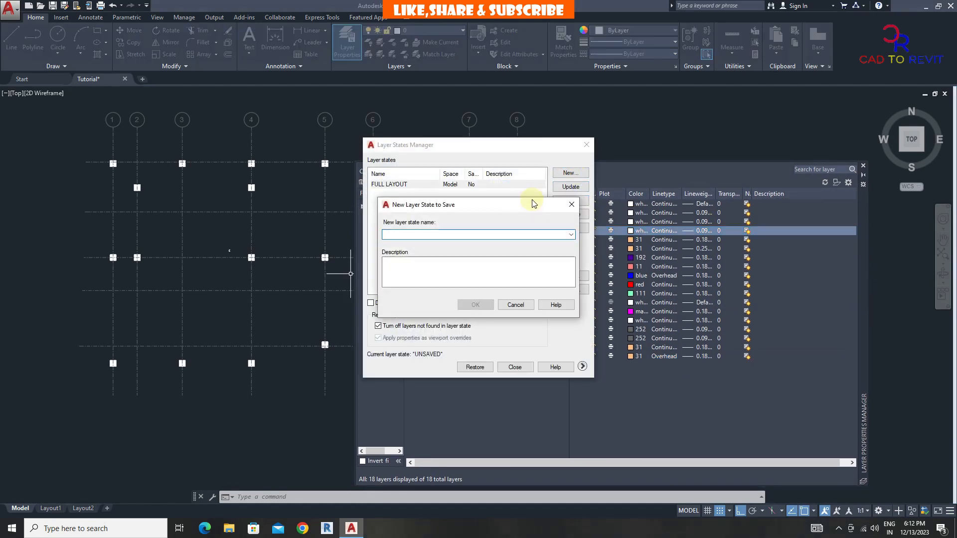
{"action": "type", "text": "COLUMNS"}
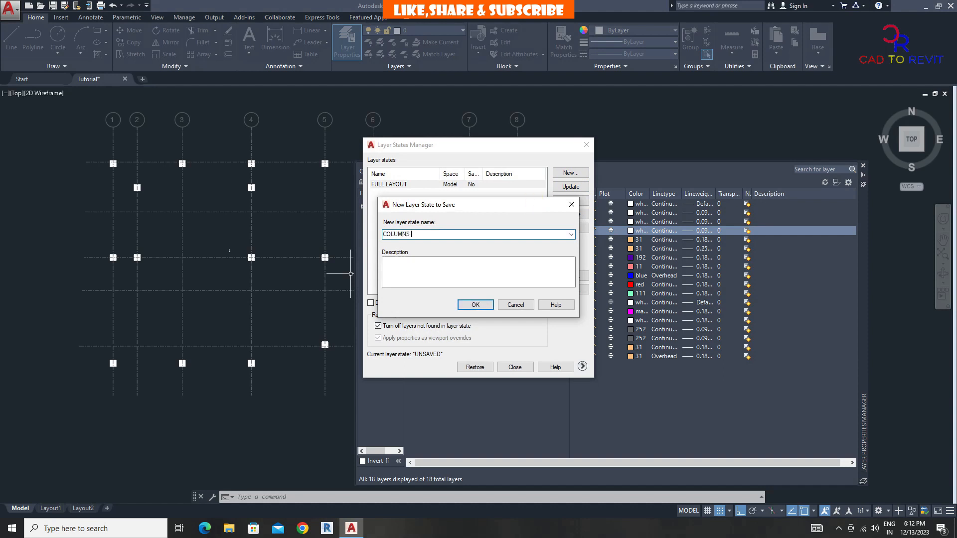
{"action": "type", "text": "& GRIDS"}
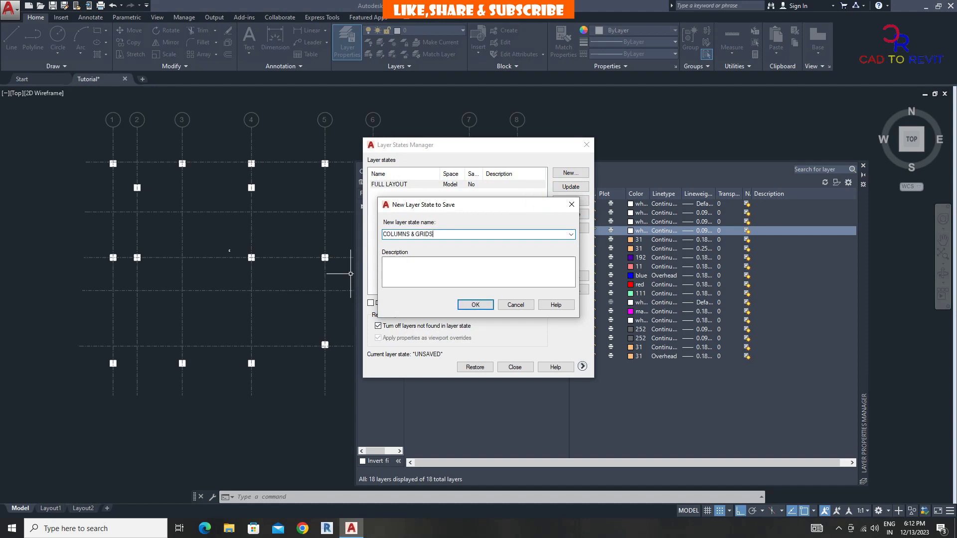
{"action": "left_click", "coordinate": [475, 305]}
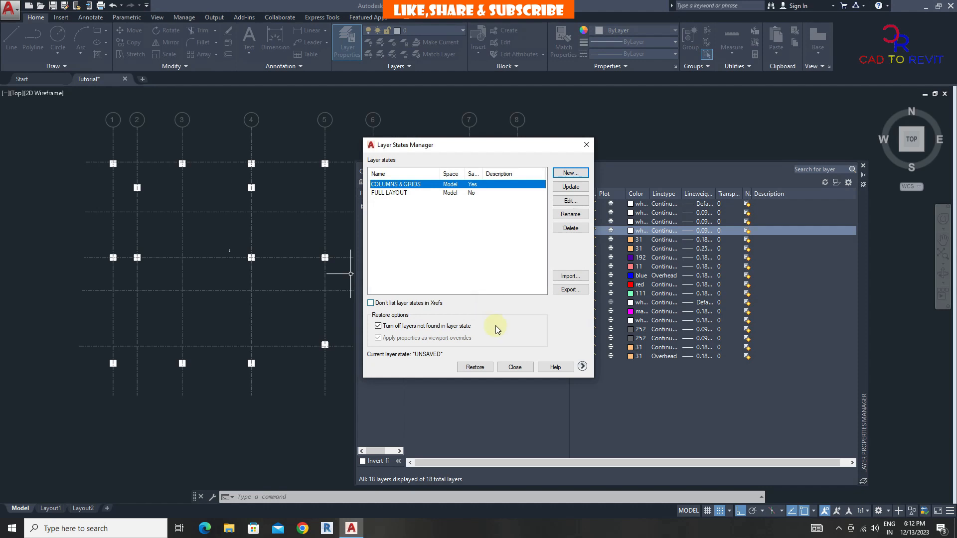
{"action": "left_click", "coordinate": [515, 367]}
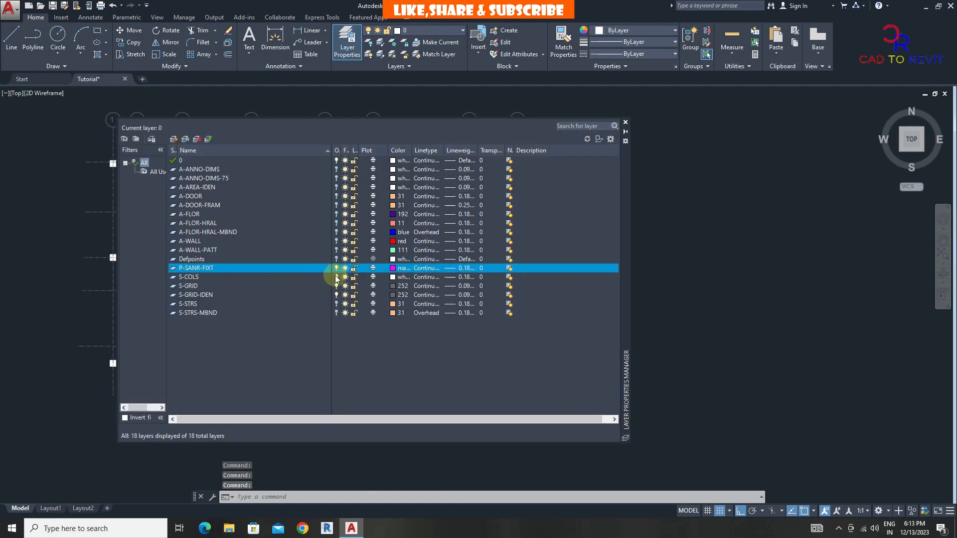
Turn off the remaining non-plumbing layer, leaving only P-SANR-FIXT visible.
{"action": "left_click", "coordinate": [189, 286]}
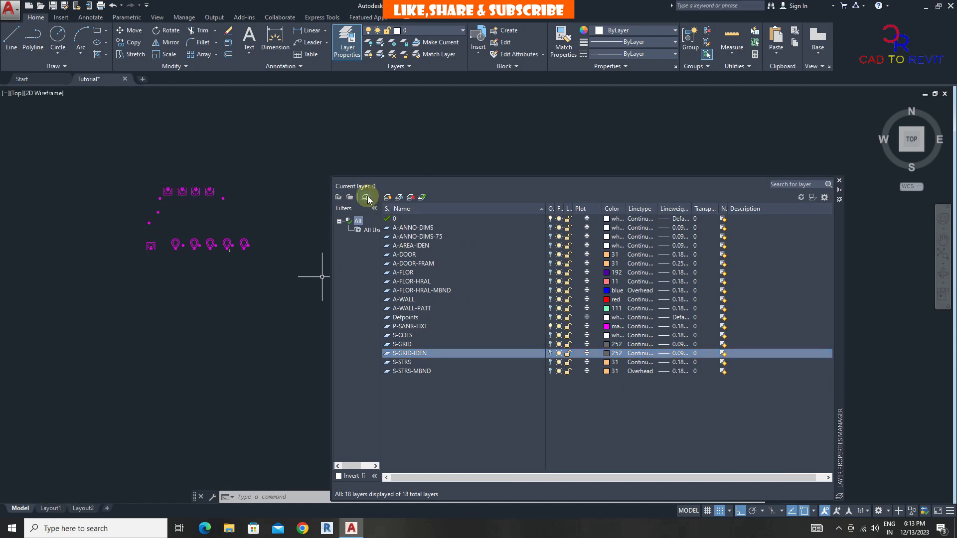
Save the fixtures-only setup as layer state PLUMBING FIXTURES and close Layer Properties.
{"action": "left_click", "coordinate": [368, 196]}
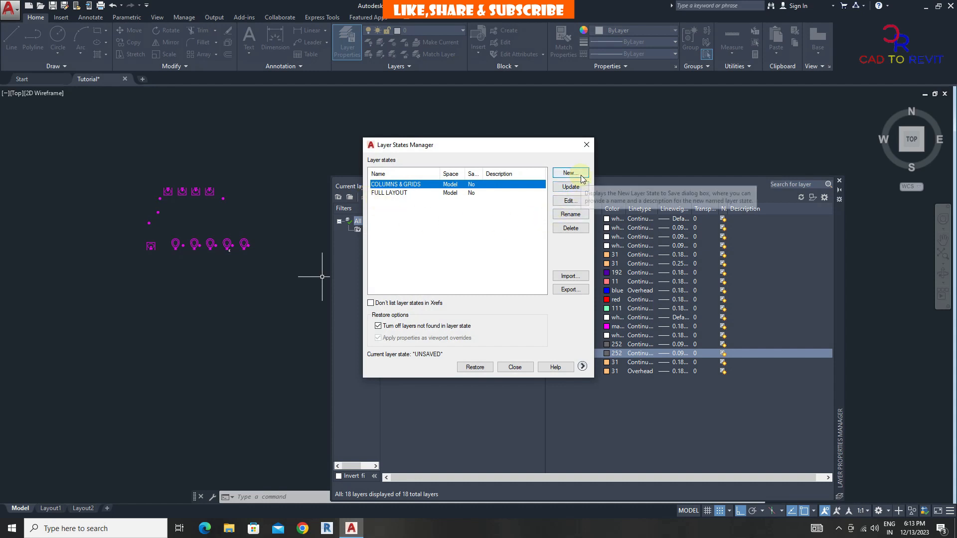
{"action": "left_click", "coordinate": [569, 173]}
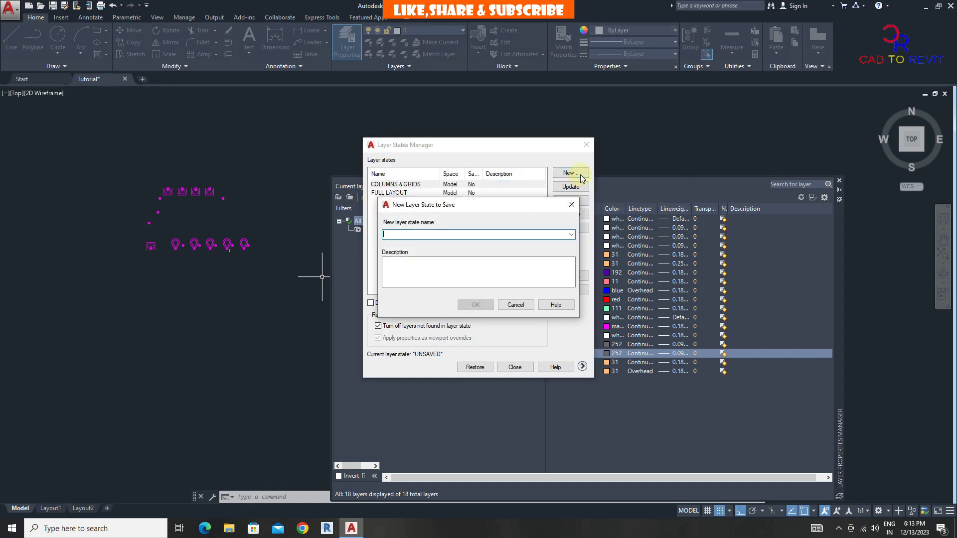
{"action": "type", "text": "PLUMBIN"}
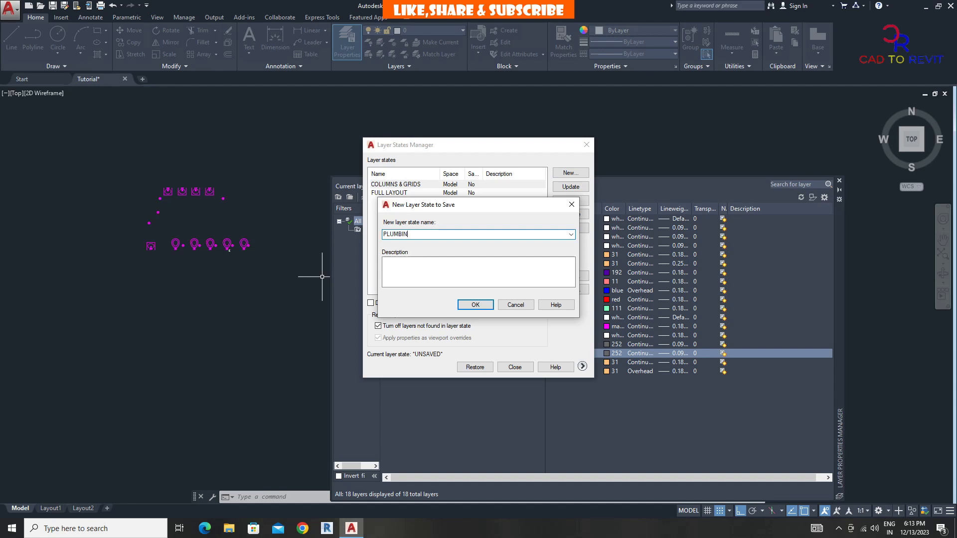
{"action": "type", "text": "GFIX"}
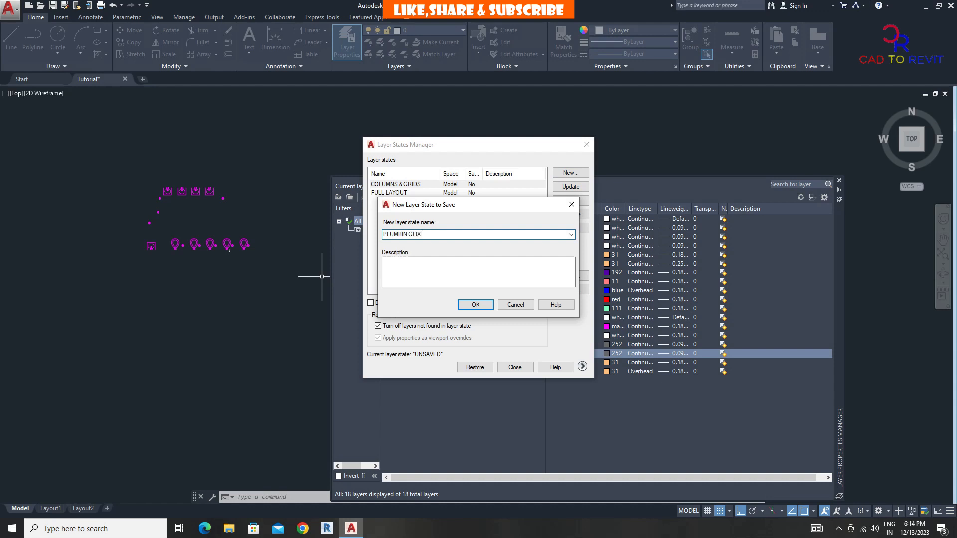
{"action": "type", "text": "TURES"}
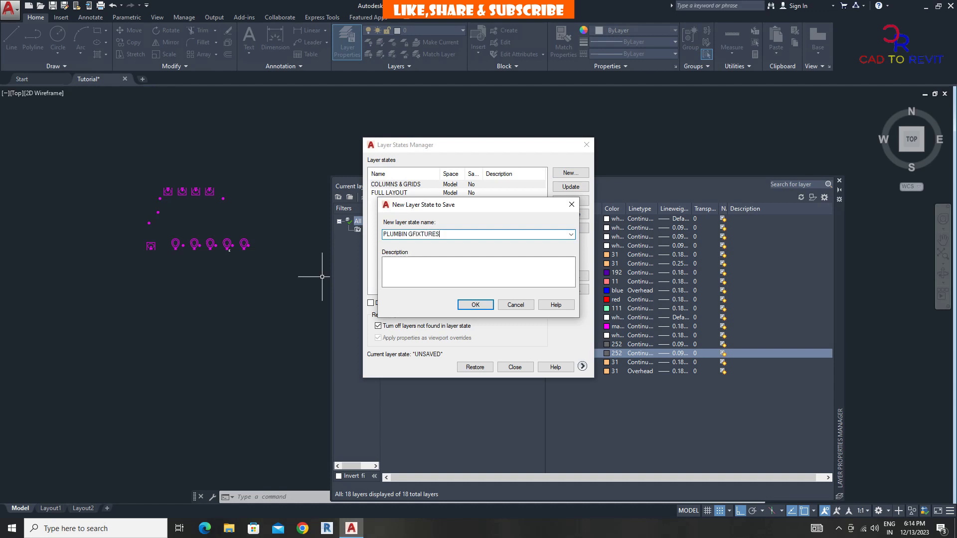
{"action": "key", "text": "BackSpace"}
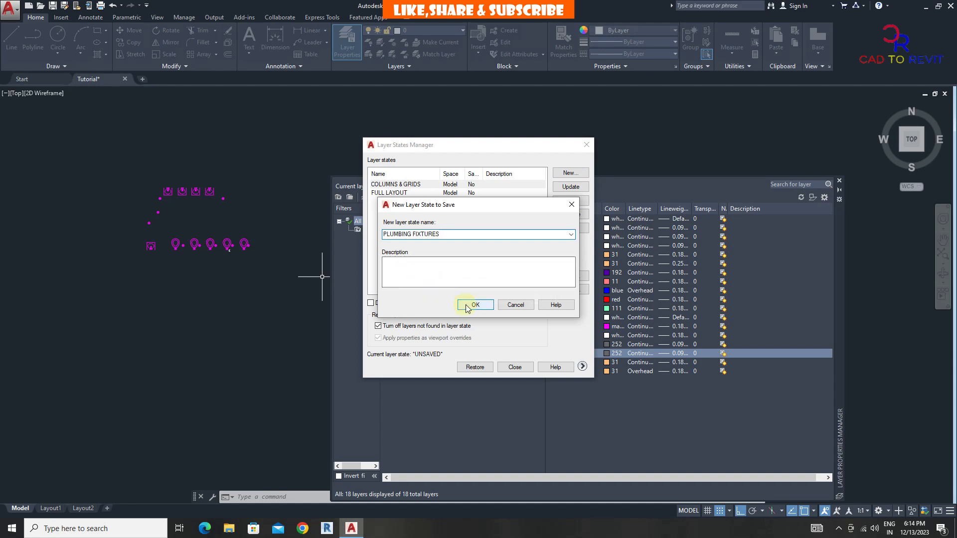
{"action": "left_click", "coordinate": [475, 305]}
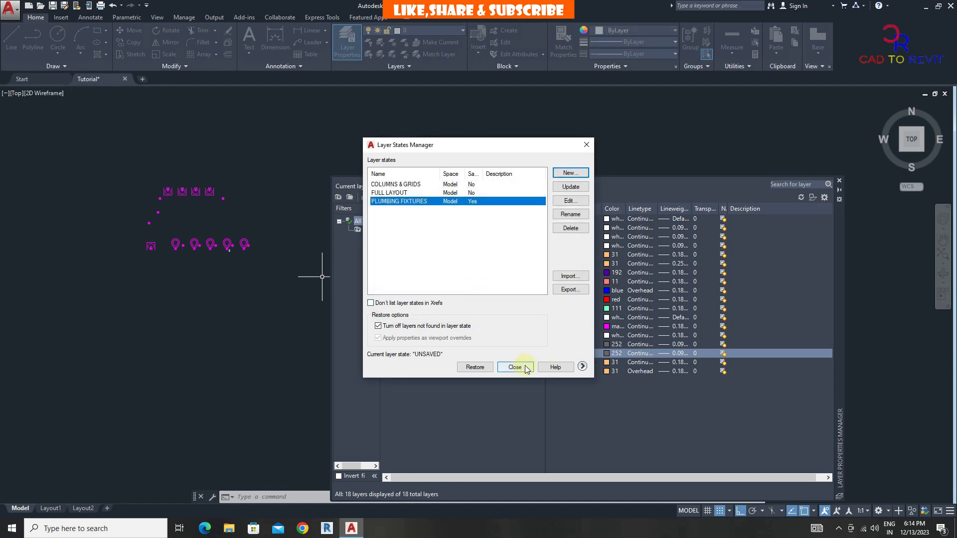
{"action": "left_click", "coordinate": [514, 367]}
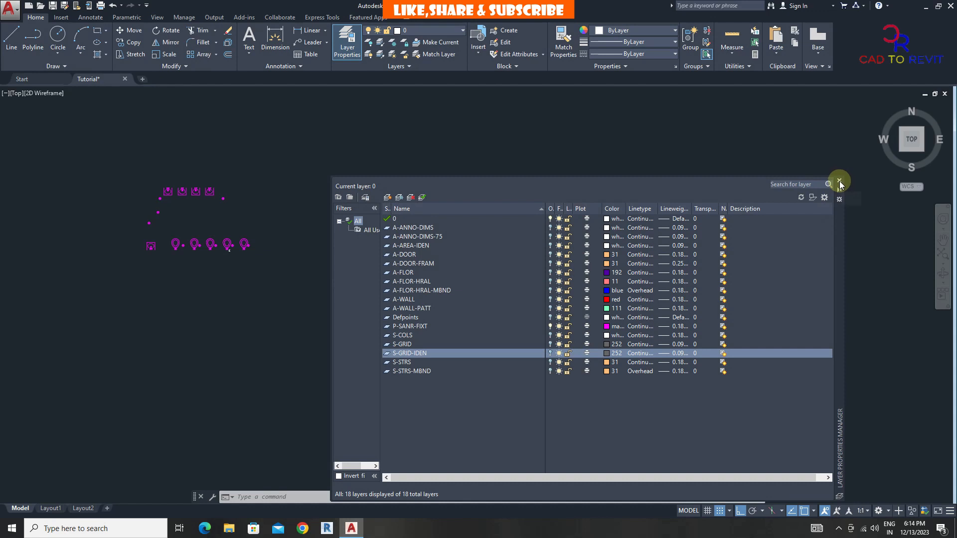
{"action": "left_click", "coordinate": [840, 182]}
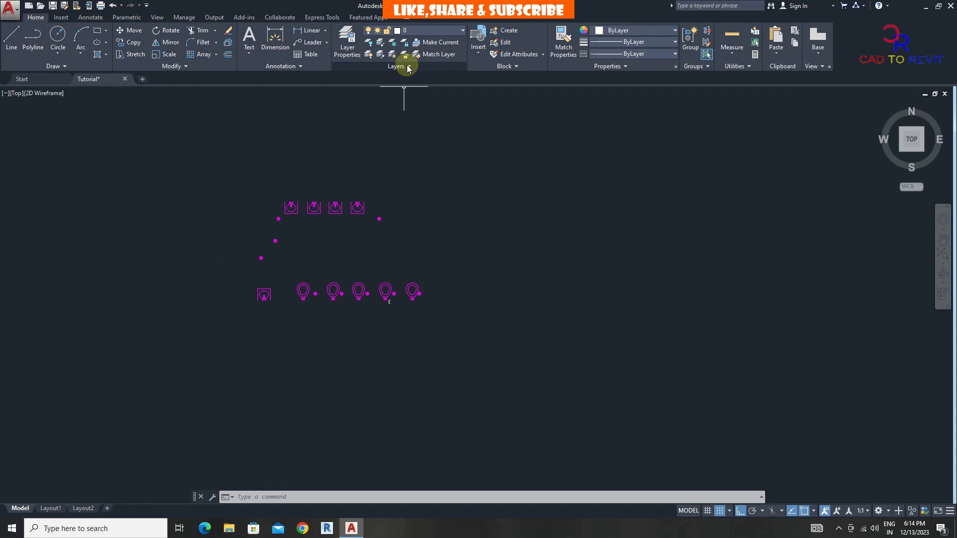
Restore the COLUMNS & GRIDS, FULL LAYOUT and PLUMBING FIXTURES layer states in turn.
{"action": "left_click", "coordinate": [397, 66]}
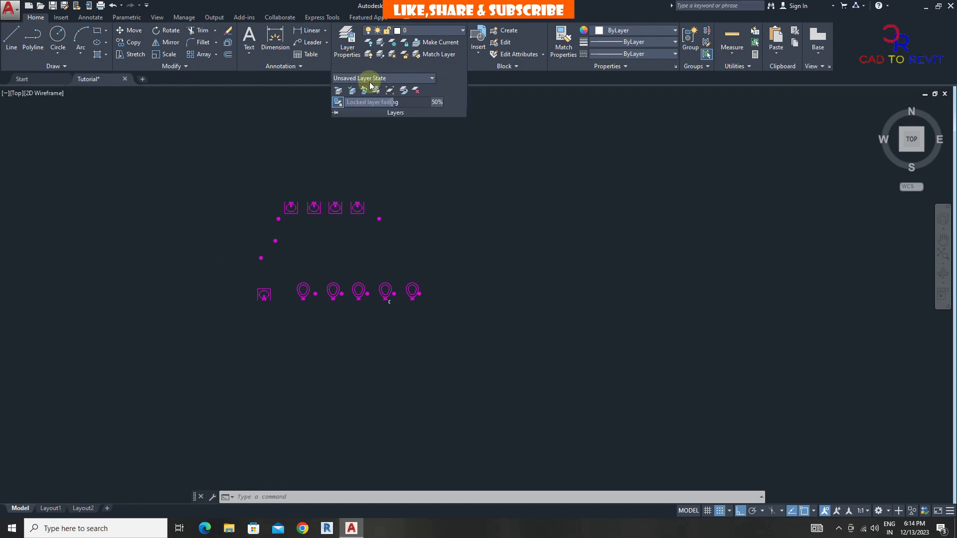
{"action": "left_click", "coordinate": [430, 79]}
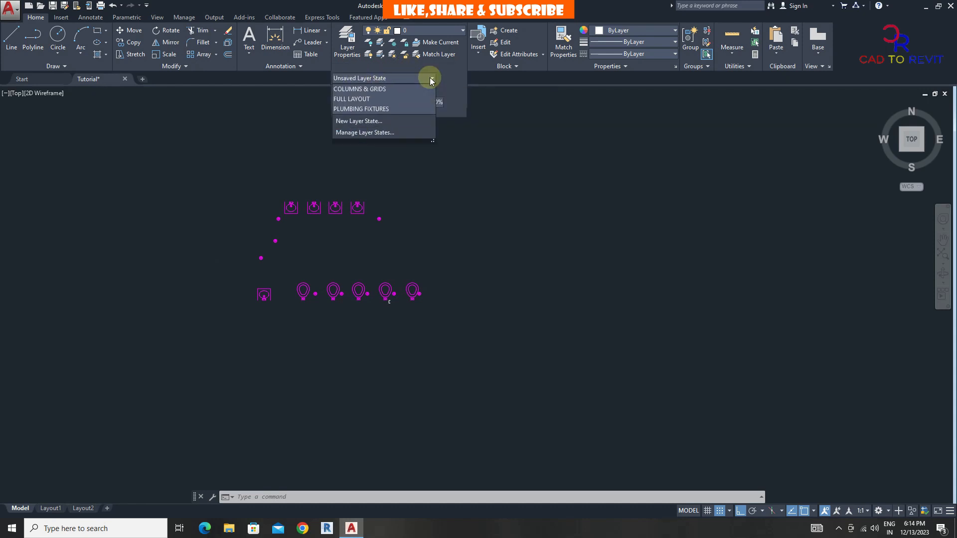
{"action": "left_click", "coordinate": [360, 88]}
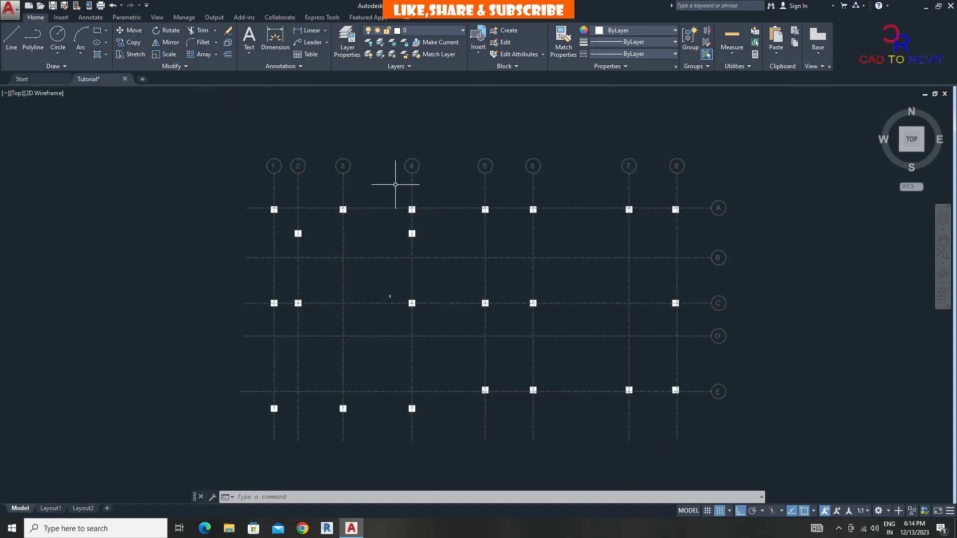
{"action": "left_click", "coordinate": [399, 66]}
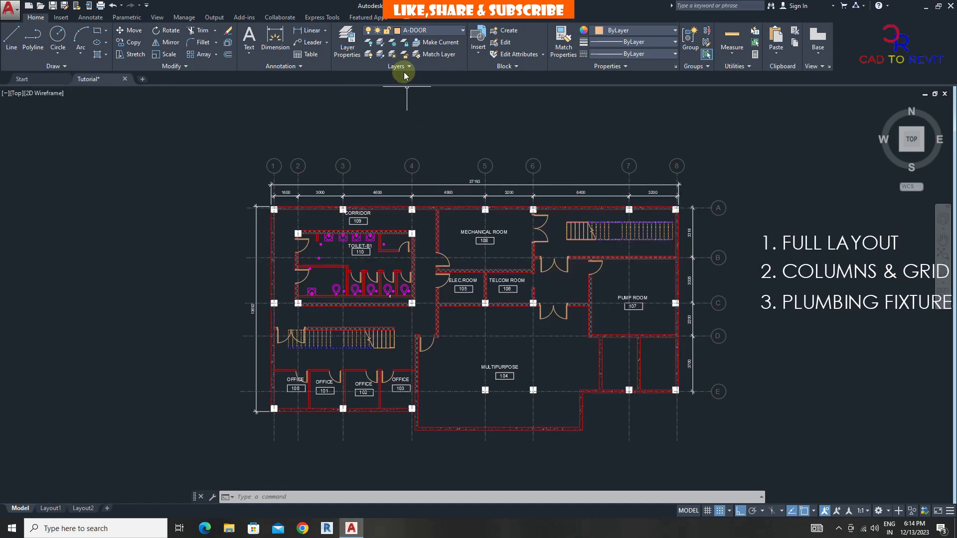
{"action": "left_click", "coordinate": [396, 66]}
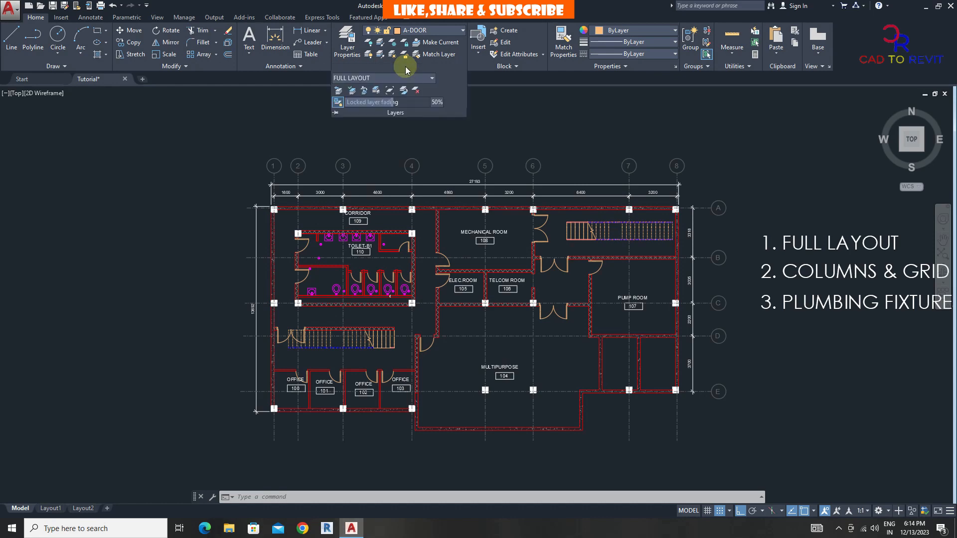
{"action": "left_click", "coordinate": [361, 108]}
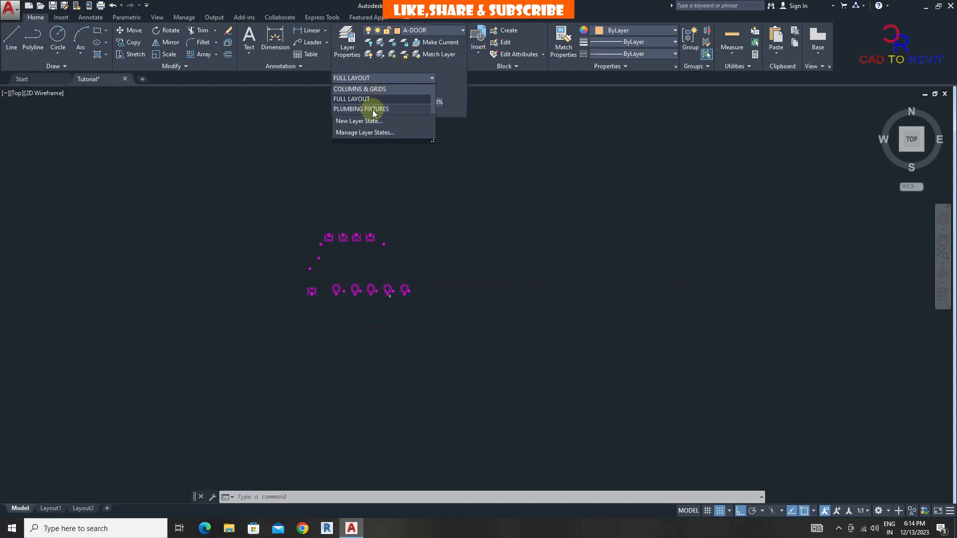